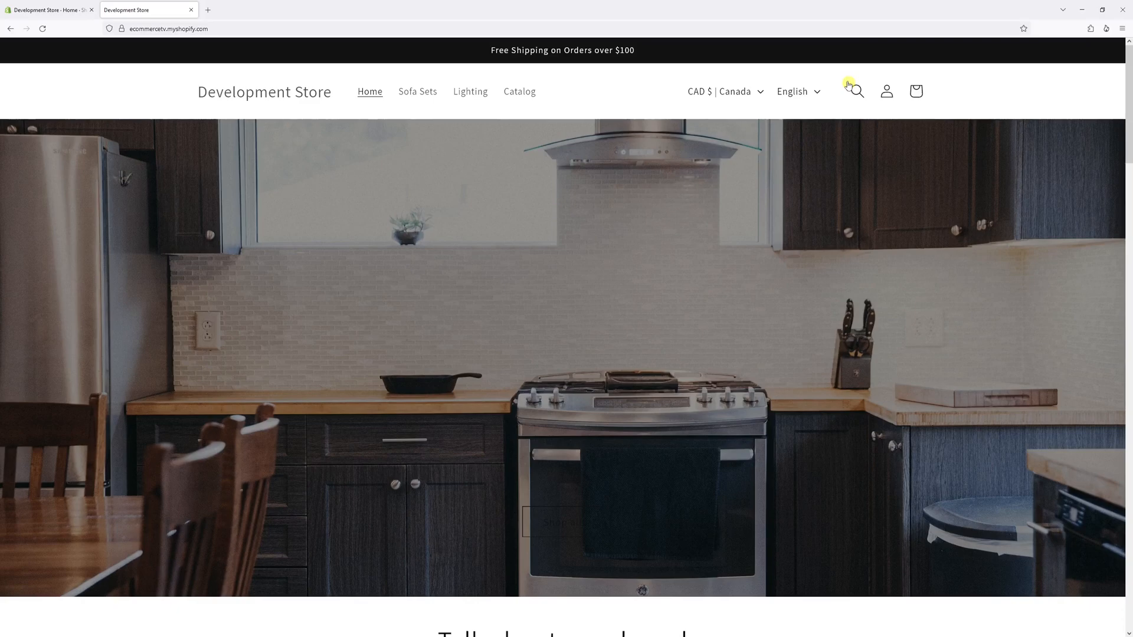
{"action": "mouse_move", "coordinate": [855, 124]}
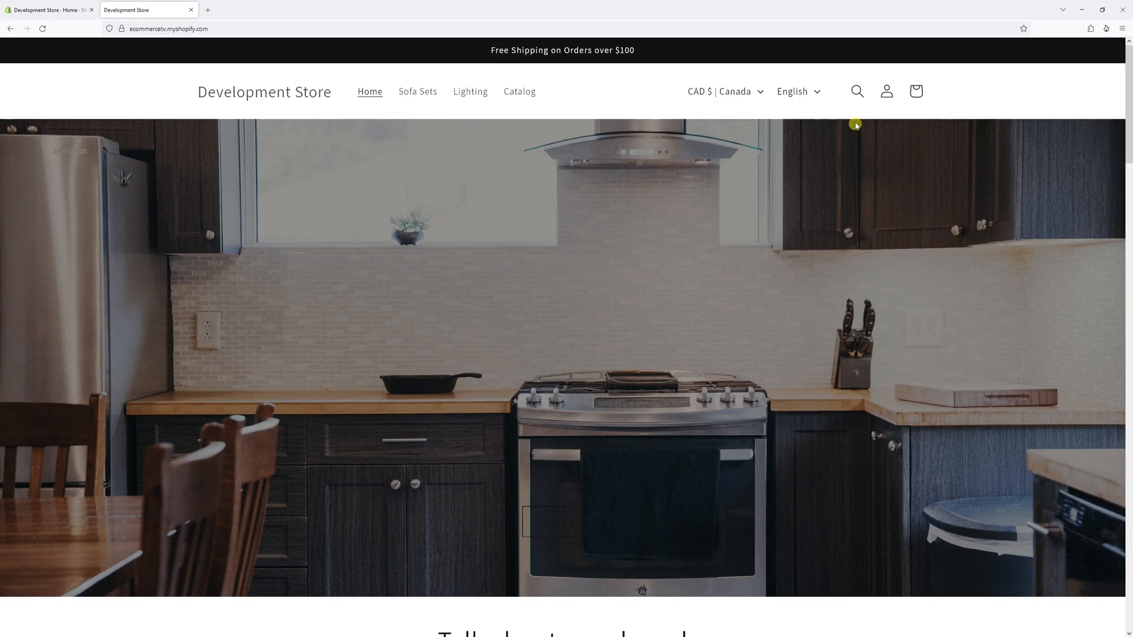
{"action": "mouse_move", "coordinate": [810, 236]}
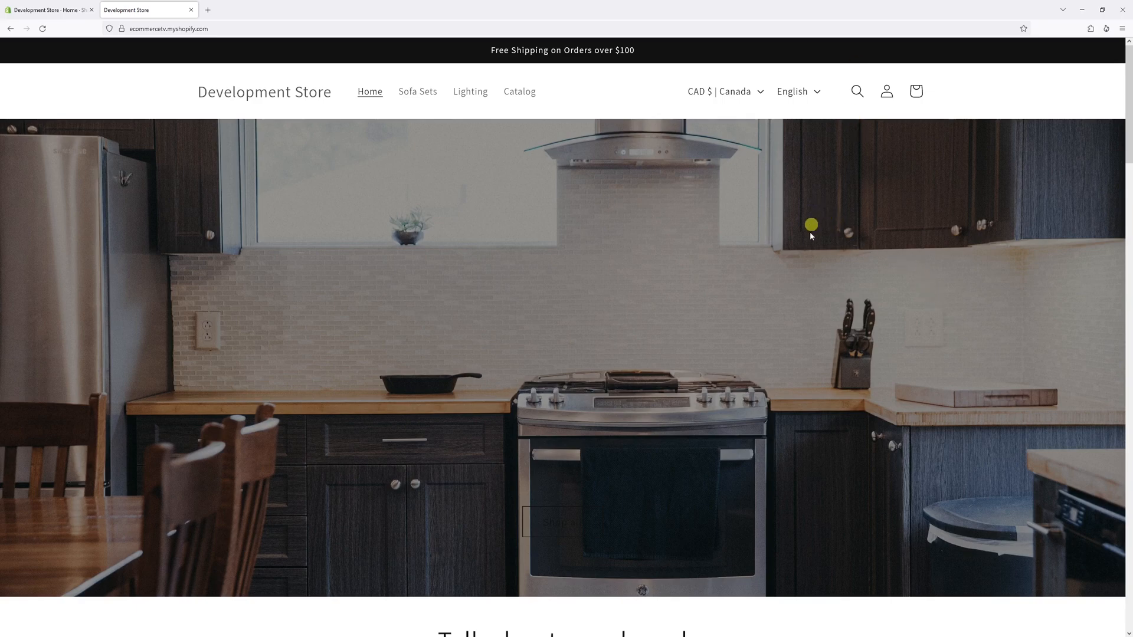
- Duplicate the live Dawn - Version 12.0.0 theme as a backup in Online Store > Themes
{"action": "left_click", "coordinate": [47, 9]}
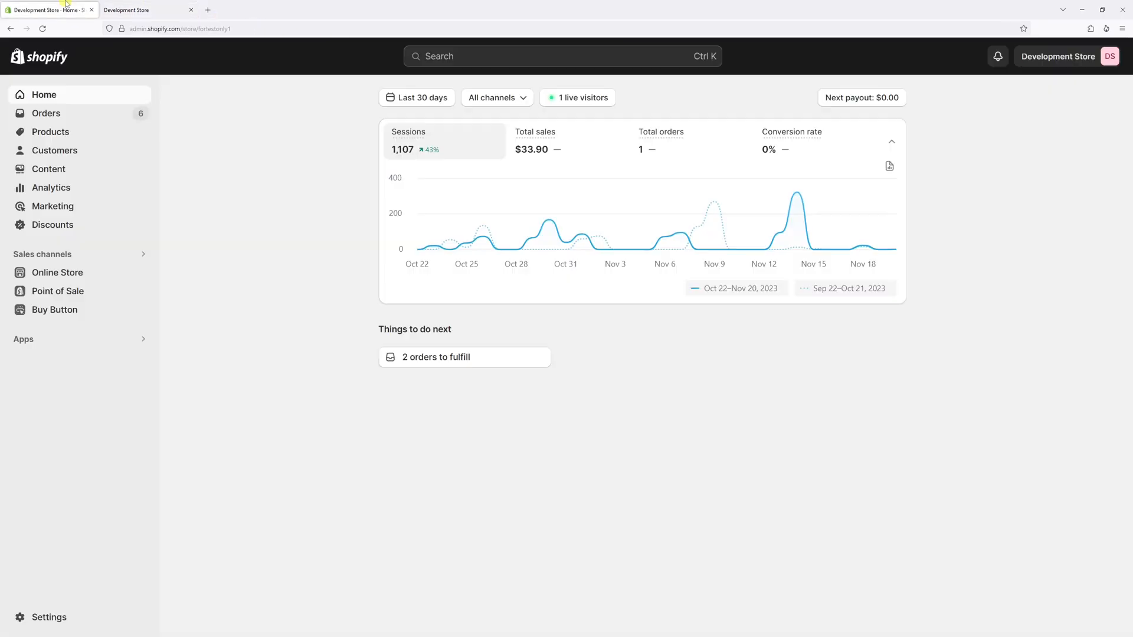
{"action": "mouse_move", "coordinate": [57, 273]}
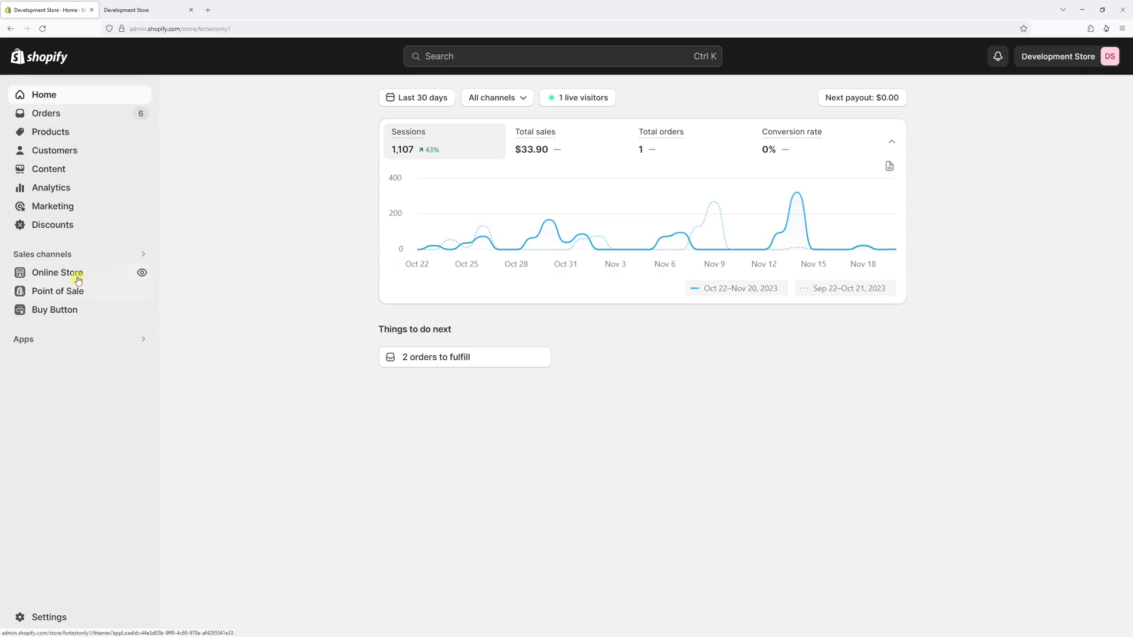
{"action": "left_click", "coordinate": [57, 273]}
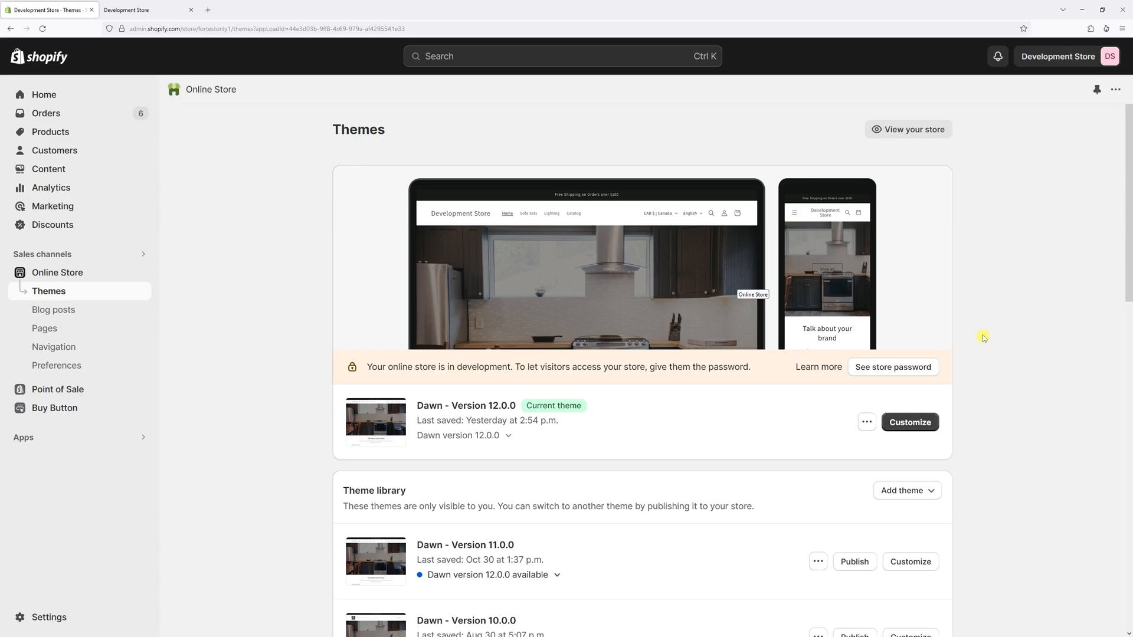
{"action": "mouse_move", "coordinate": [773, 314]}
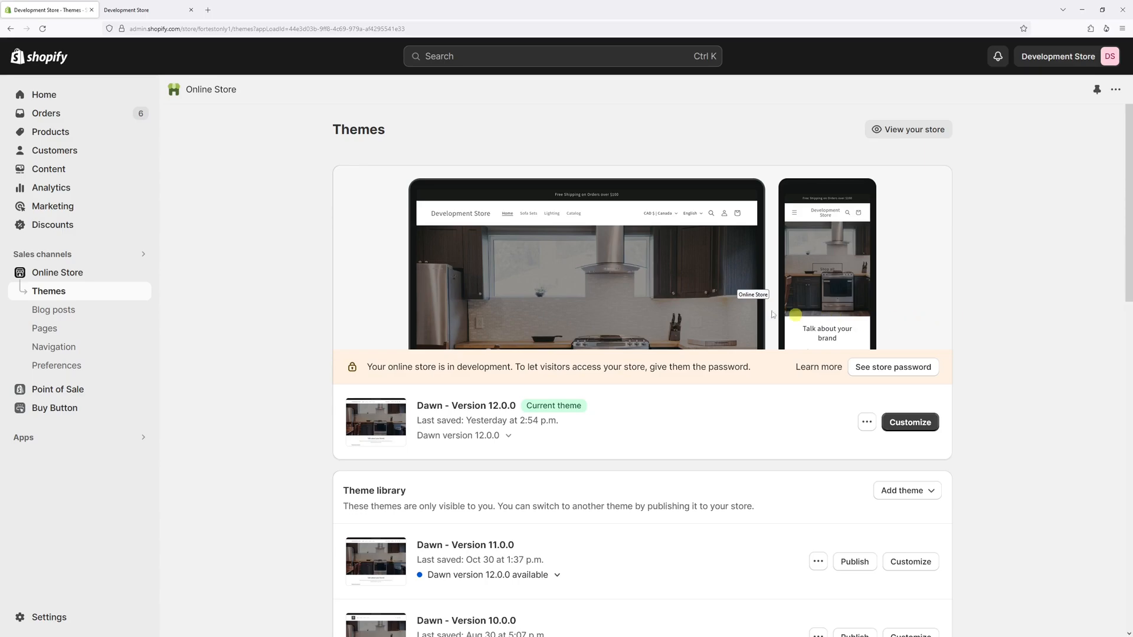
{"action": "mouse_move", "coordinate": [612, 390]}
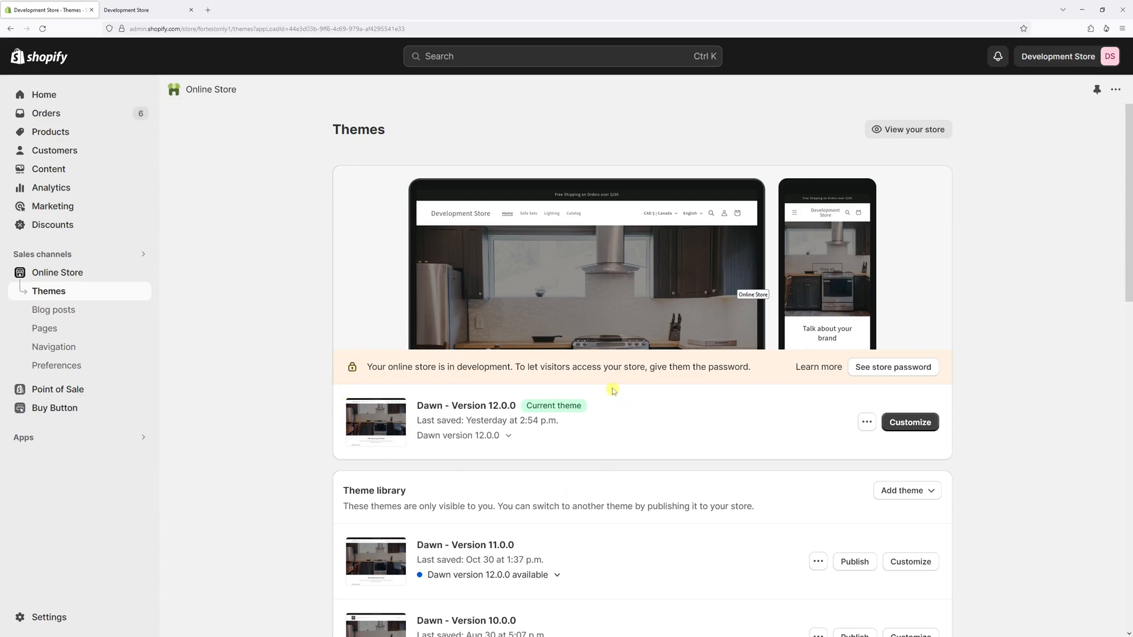
{"action": "mouse_move", "coordinate": [866, 422]}
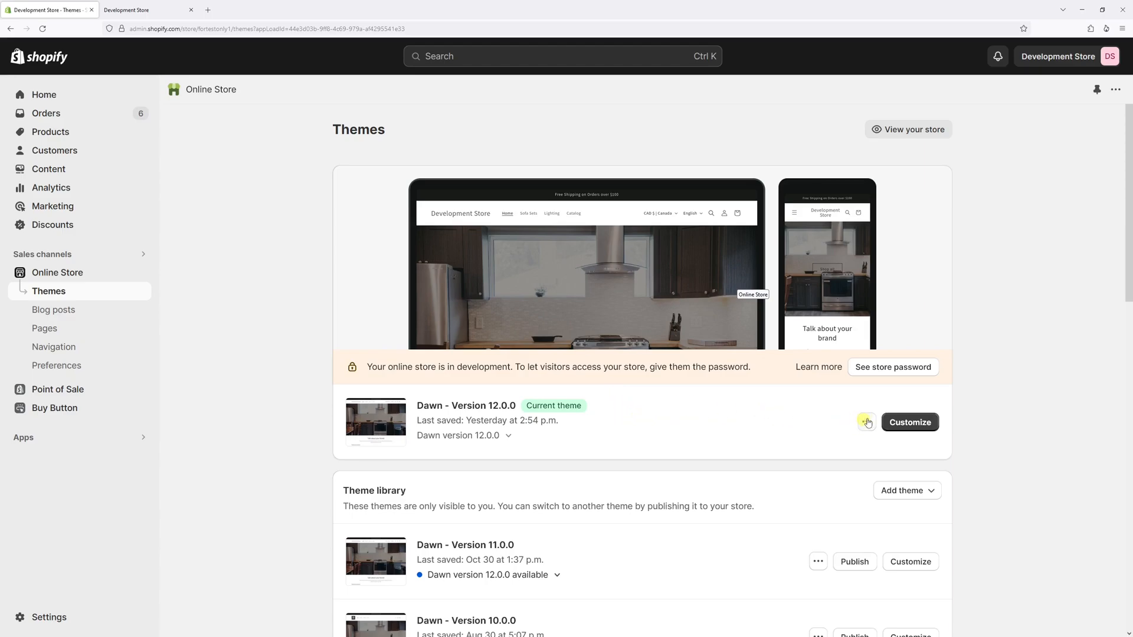
{"action": "left_click", "coordinate": [866, 422]}
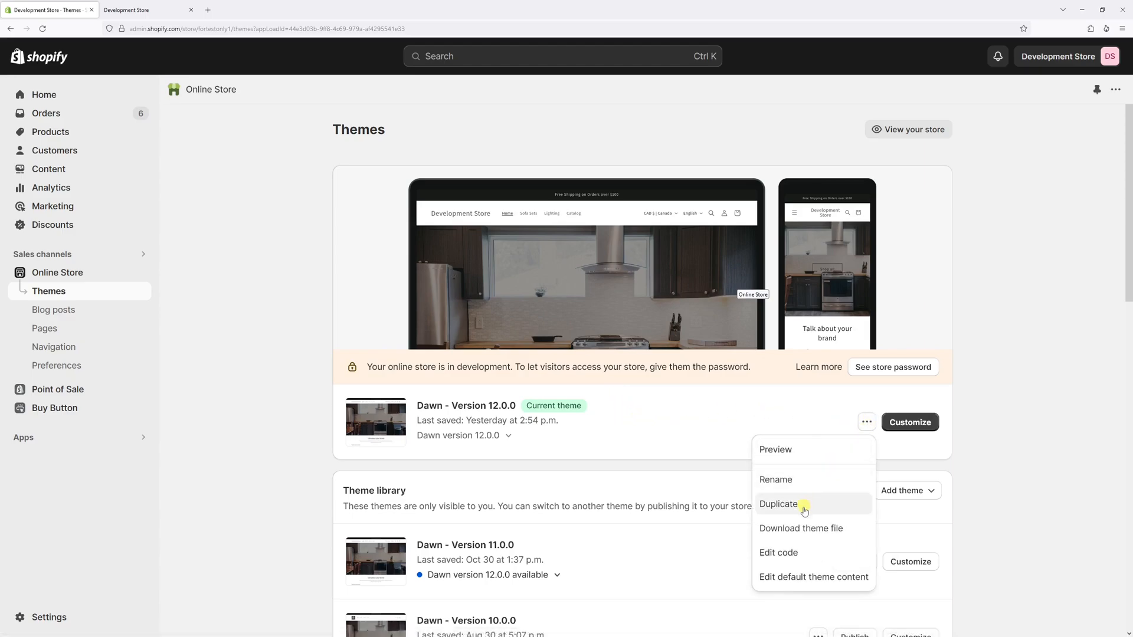
{"action": "left_click", "coordinate": [778, 503]}
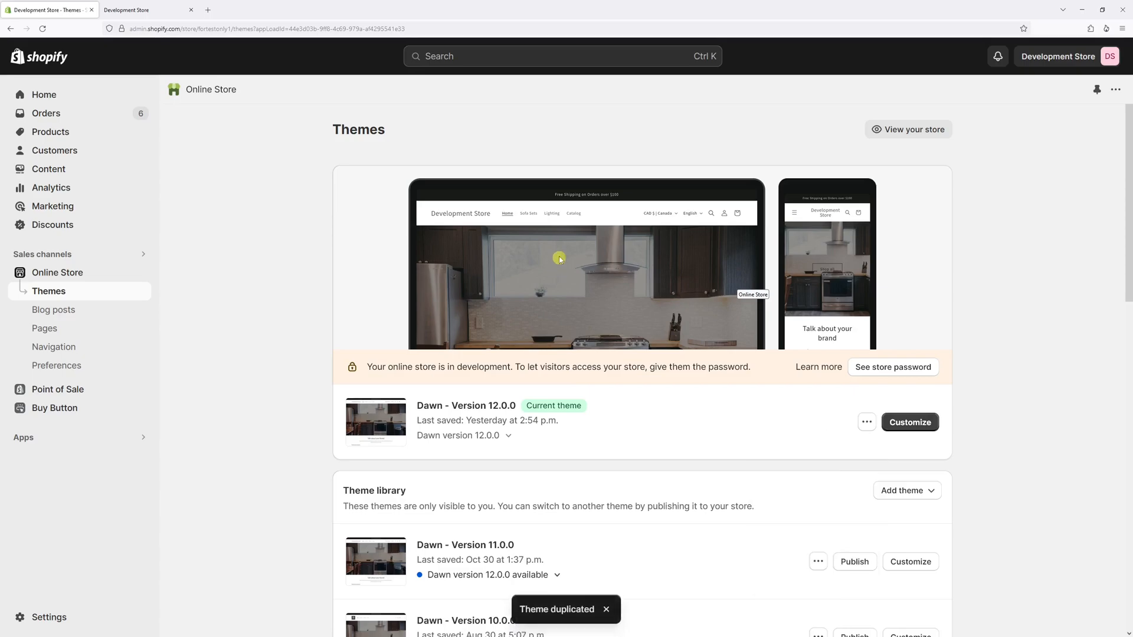
{"action": "scroll", "scroll_direction": "down", "scroll_amount": 3}
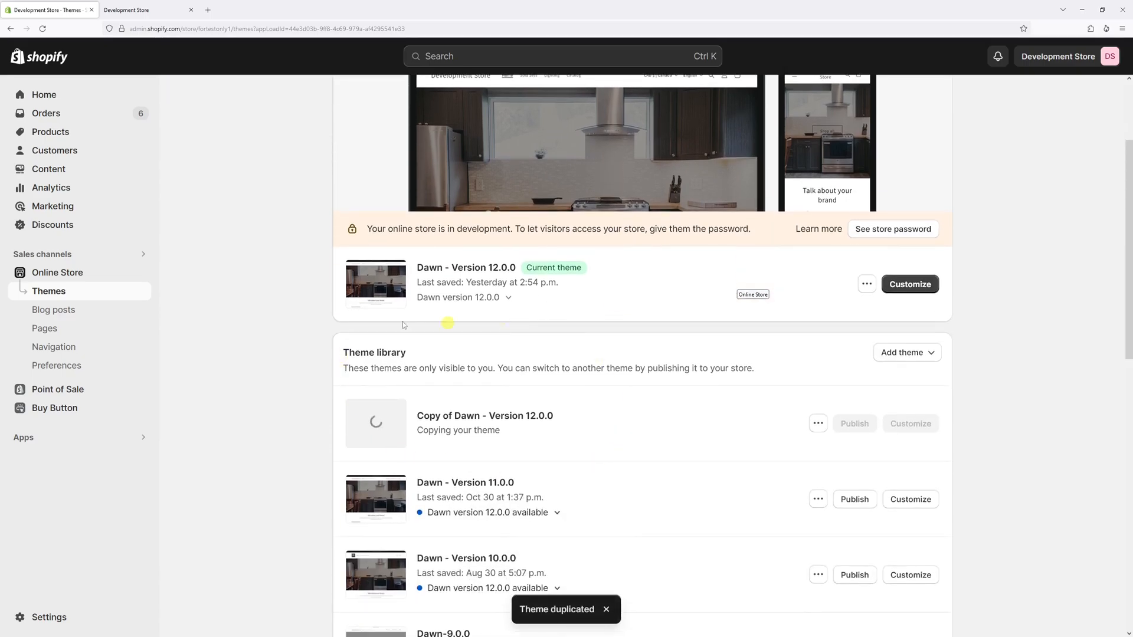
{"action": "mouse_move", "coordinate": [355, 334]}
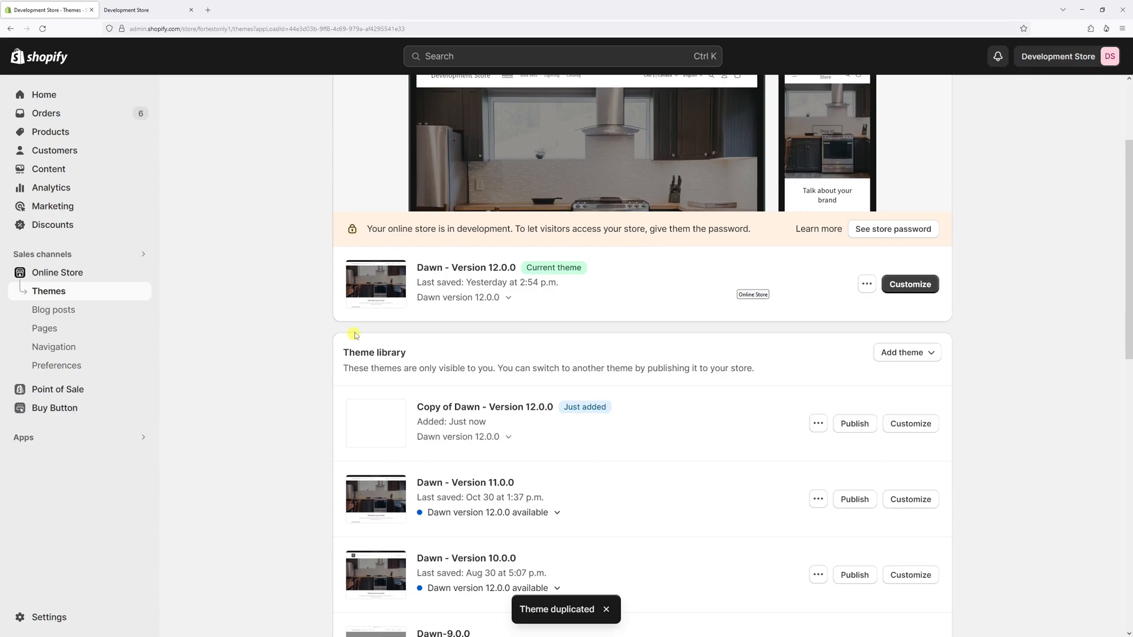
{"action": "mouse_move", "coordinate": [653, 412]}
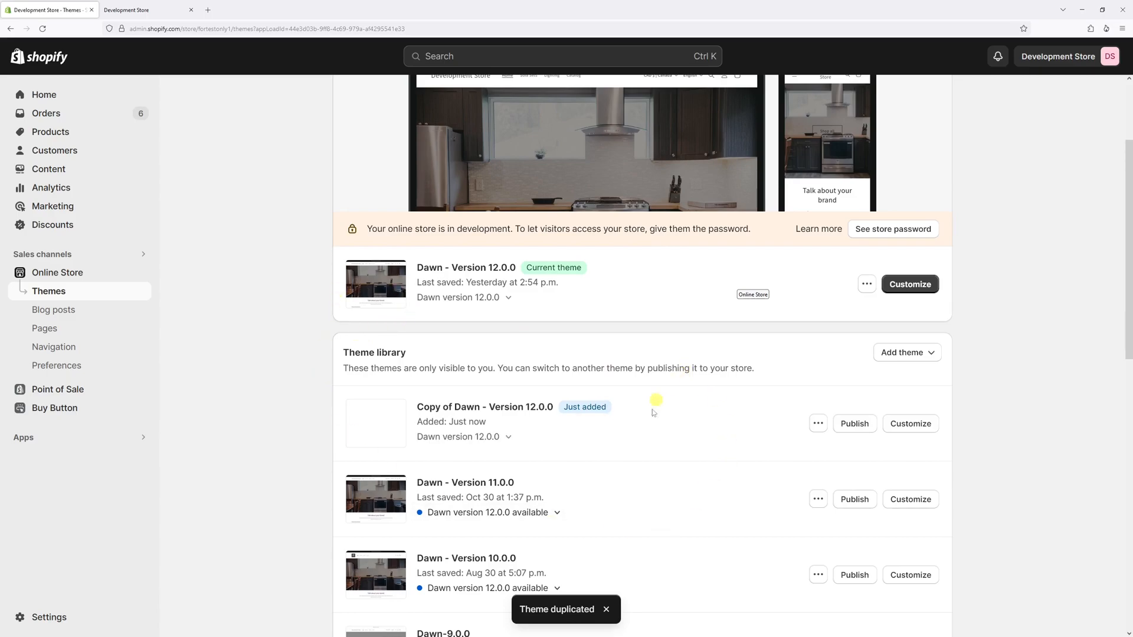
{"action": "scroll", "scroll_direction": "up", "scroll_amount": 3}
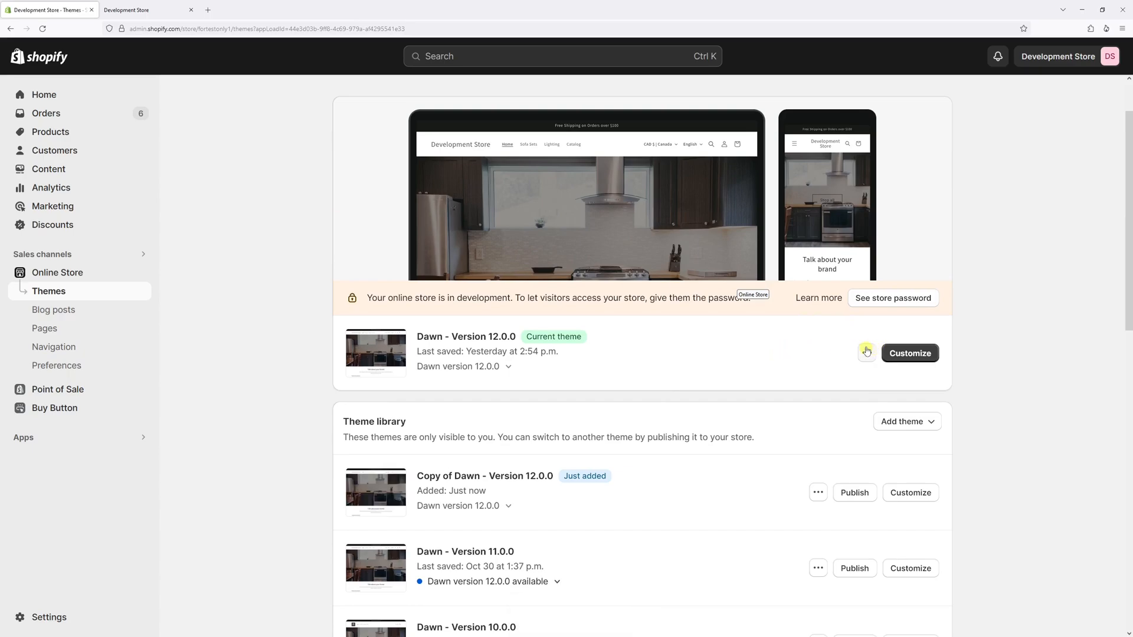
- Open Edit code for the live Dawn theme and load base.css from Assets
{"action": "left_click", "coordinate": [866, 353]}
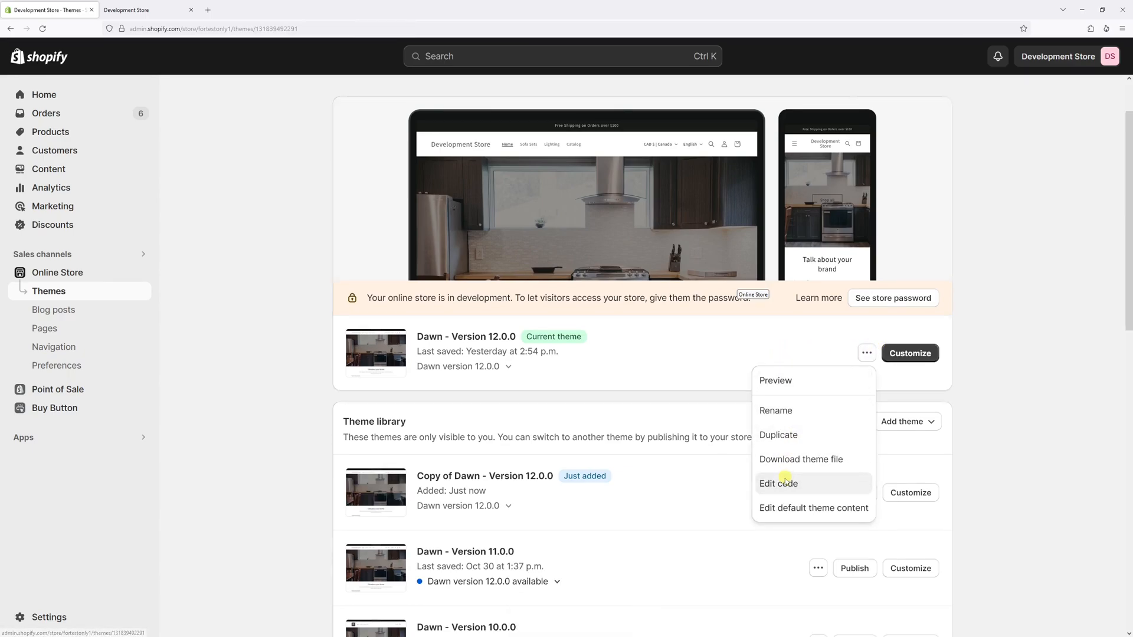
{"action": "left_click", "coordinate": [778, 483]}
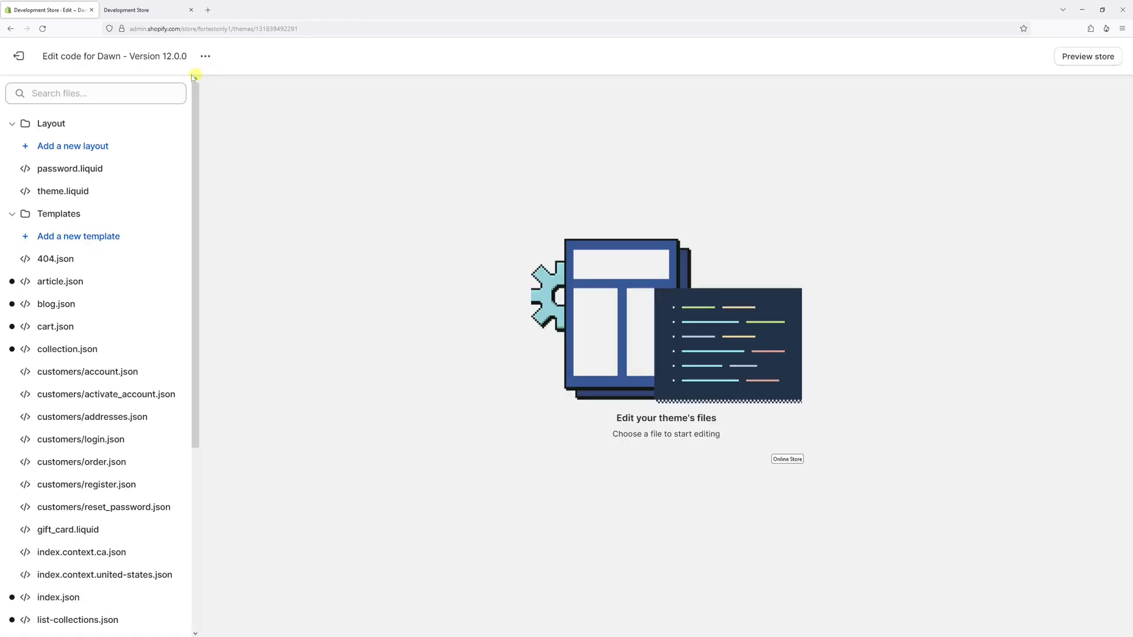
{"action": "left_click", "coordinate": [95, 93]}
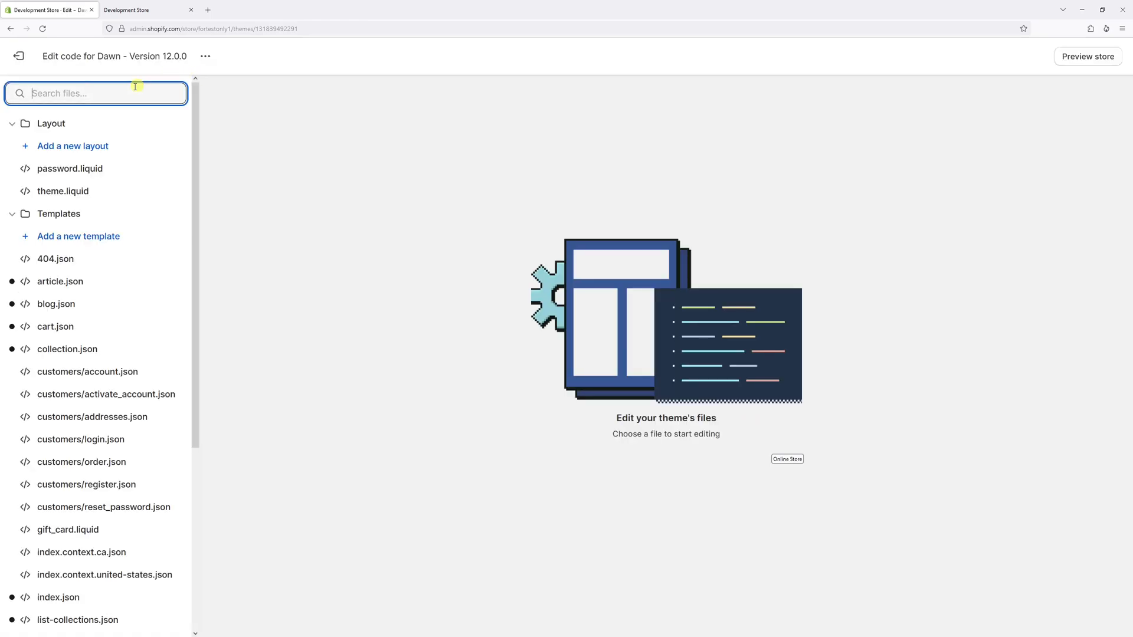
{"action": "type", "text": "base.css"}
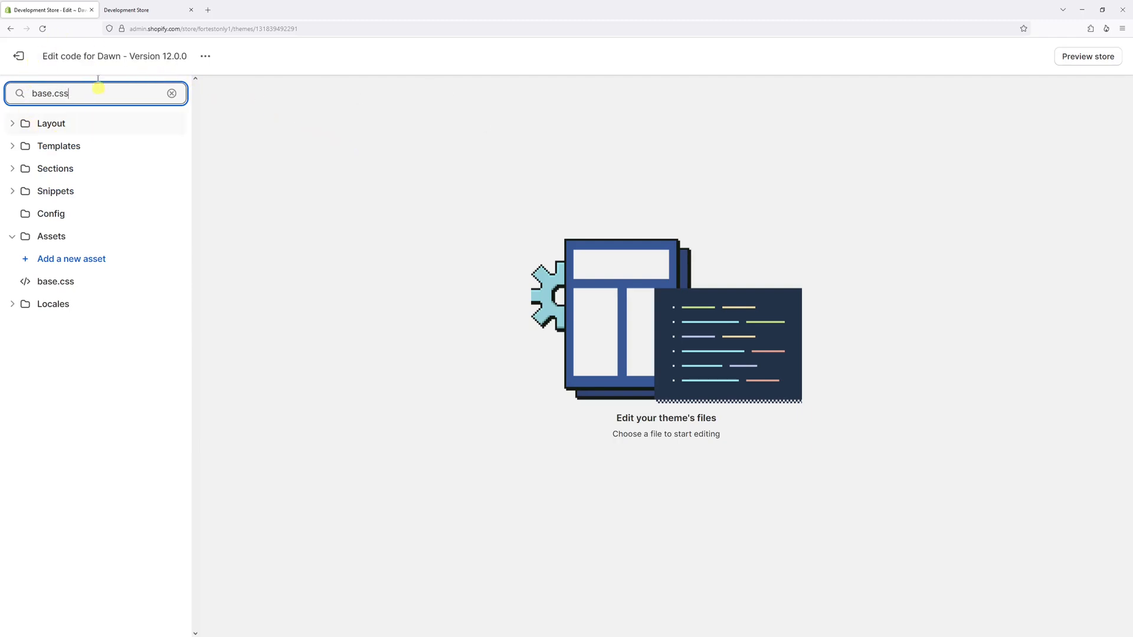
{"action": "mouse_move", "coordinate": [84, 263]}
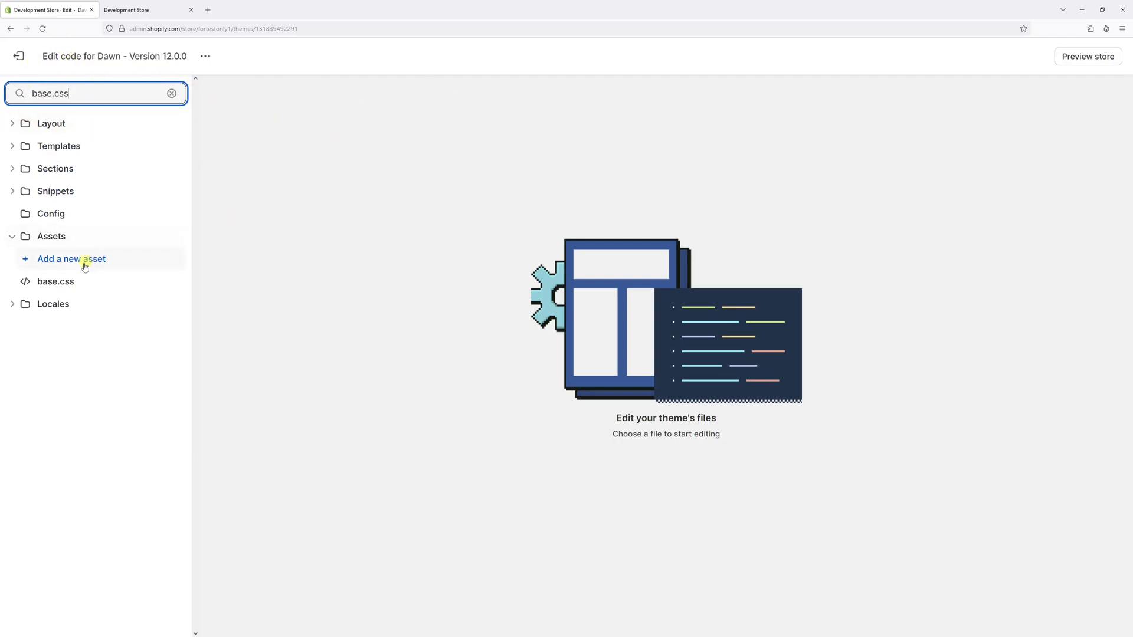
{"action": "mouse_move", "coordinate": [93, 282]}
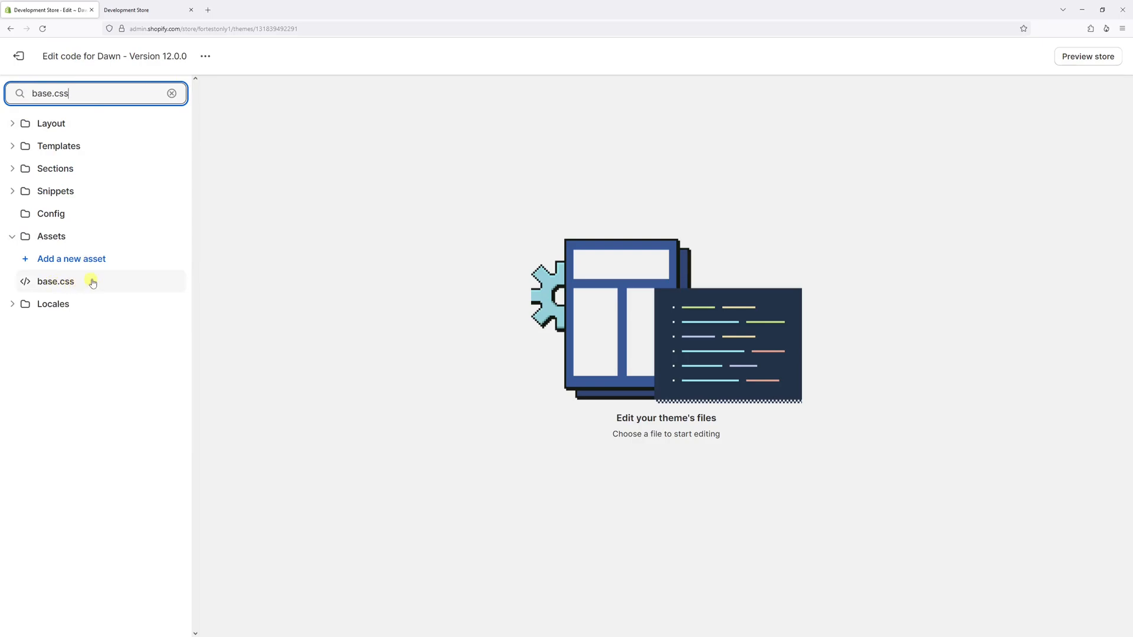
{"action": "left_click", "coordinate": [55, 281]}
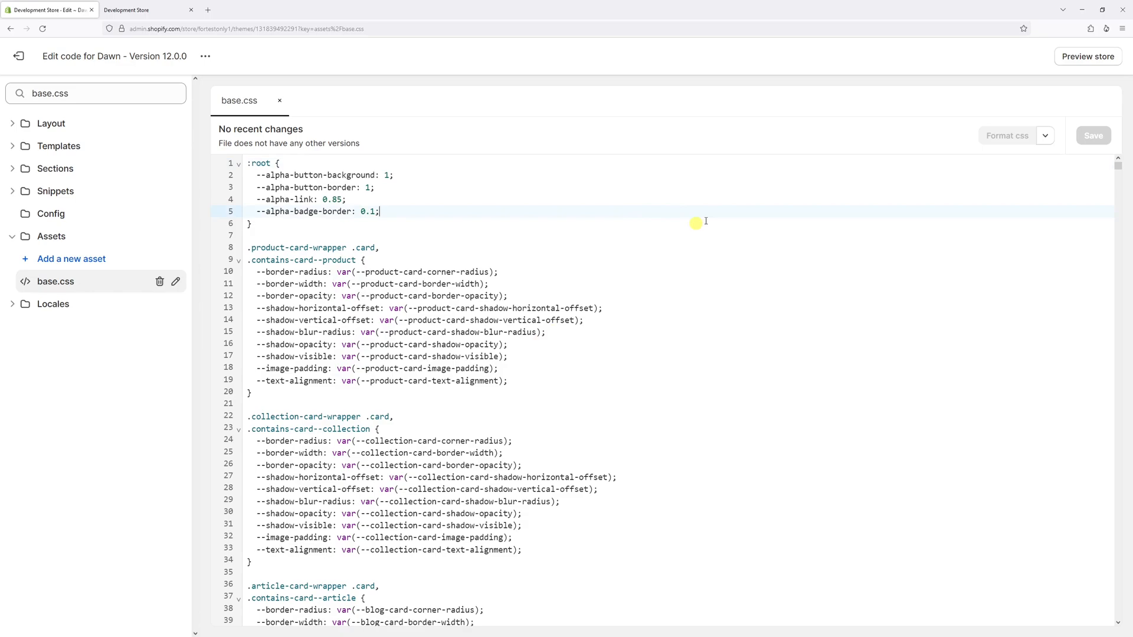
{"action": "mouse_move", "coordinate": [1115, 162]}
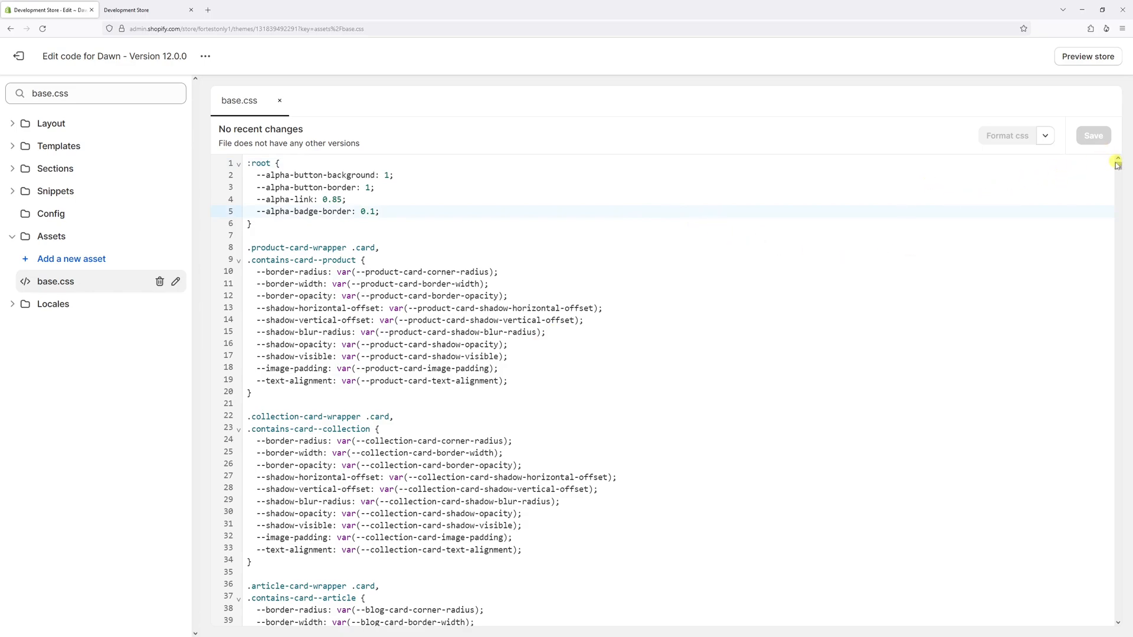
- Start a new .header__icon--search selector on a blank line at the end of base.css
{"action": "scroll", "scroll_direction": "down", "scroll_amount": 3}
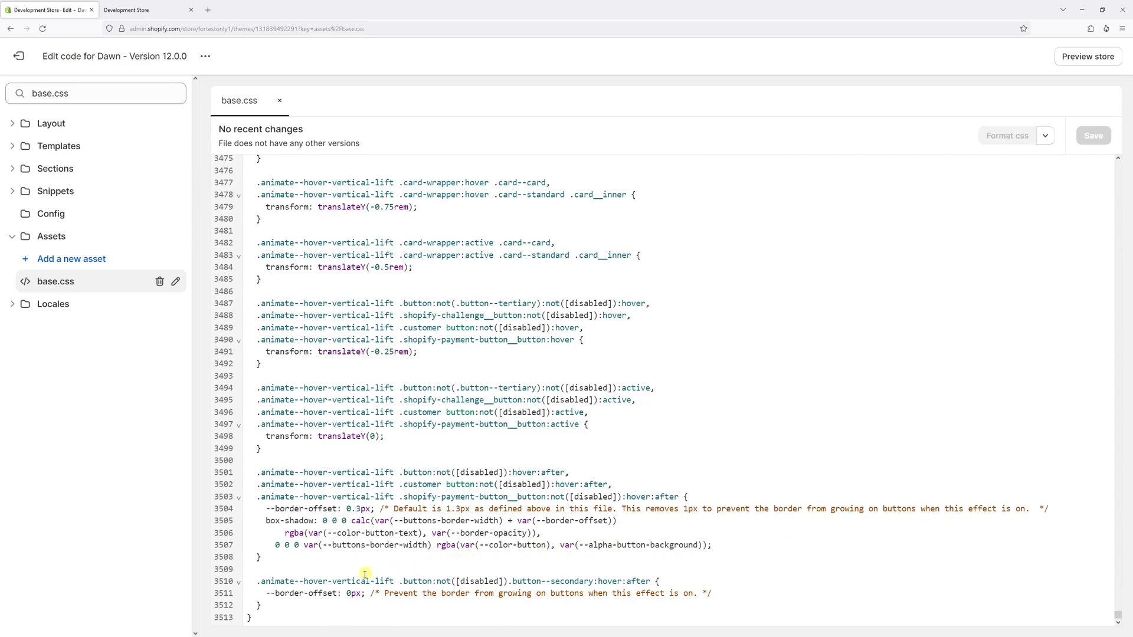
{"action": "mouse_move", "coordinate": [251, 621]}
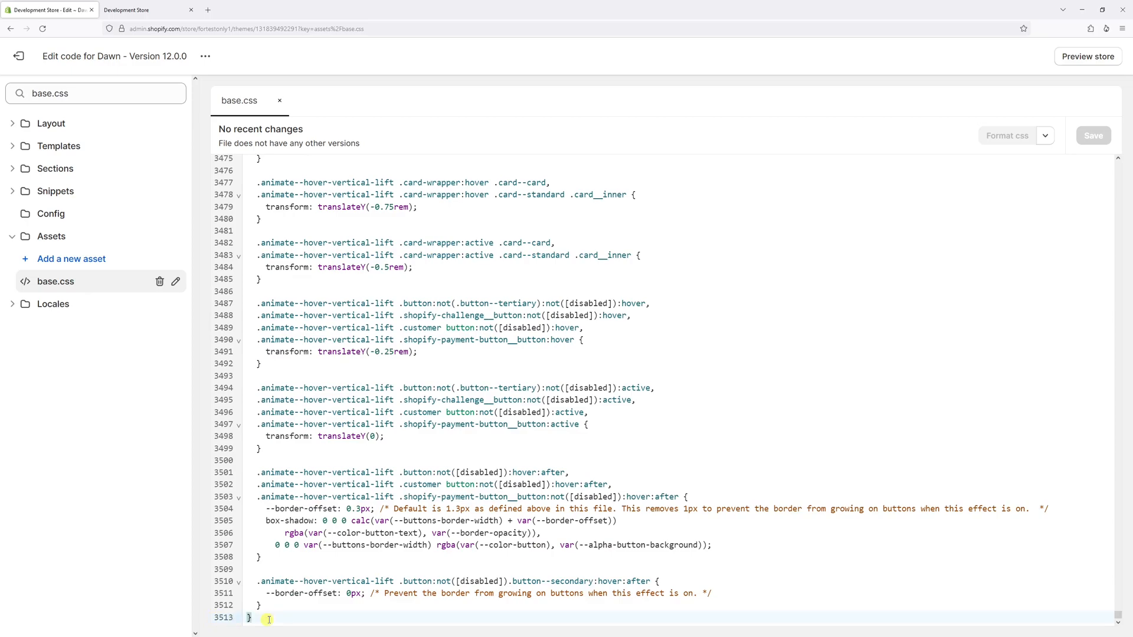
{"action": "key", "text": "Enter"}
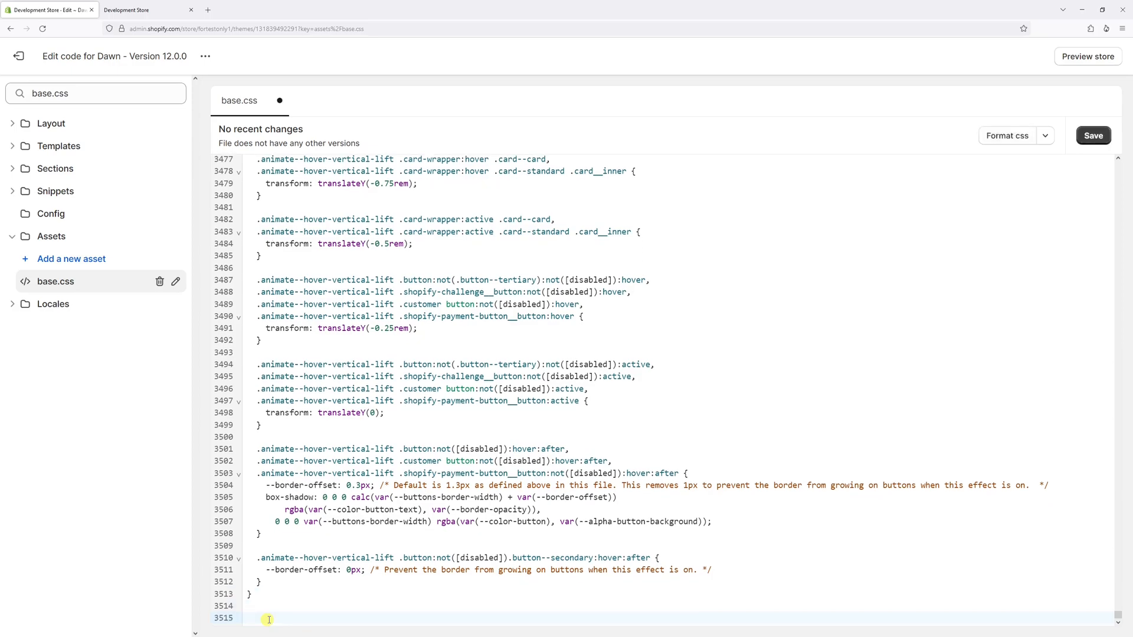
{"action": "left_click", "coordinate": [248, 618]}
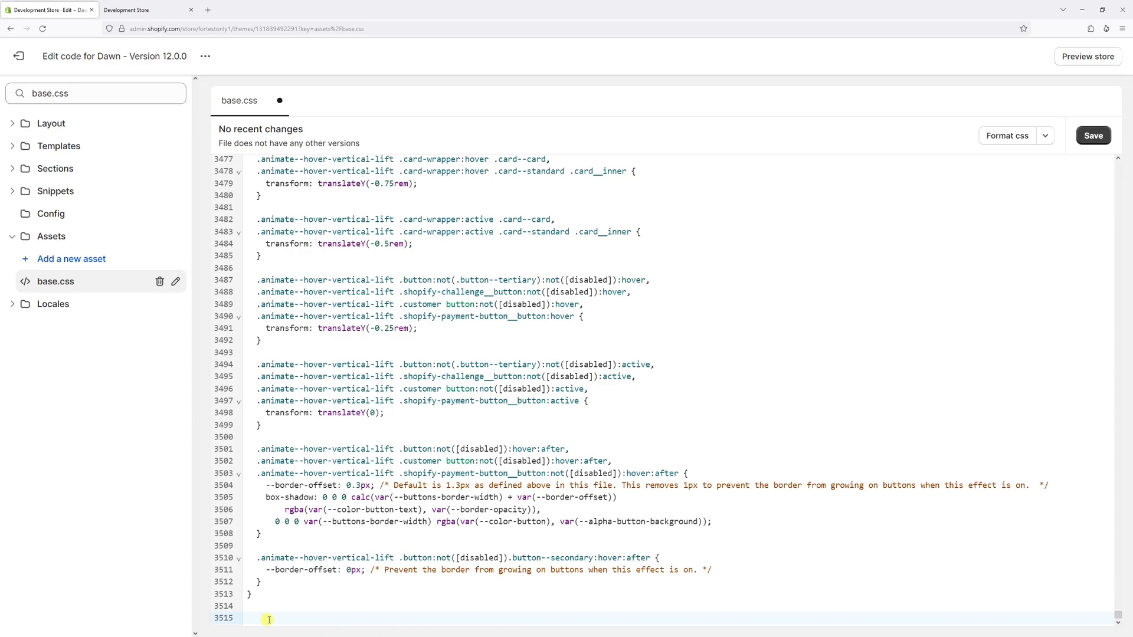
{"action": "type", "text": "."}
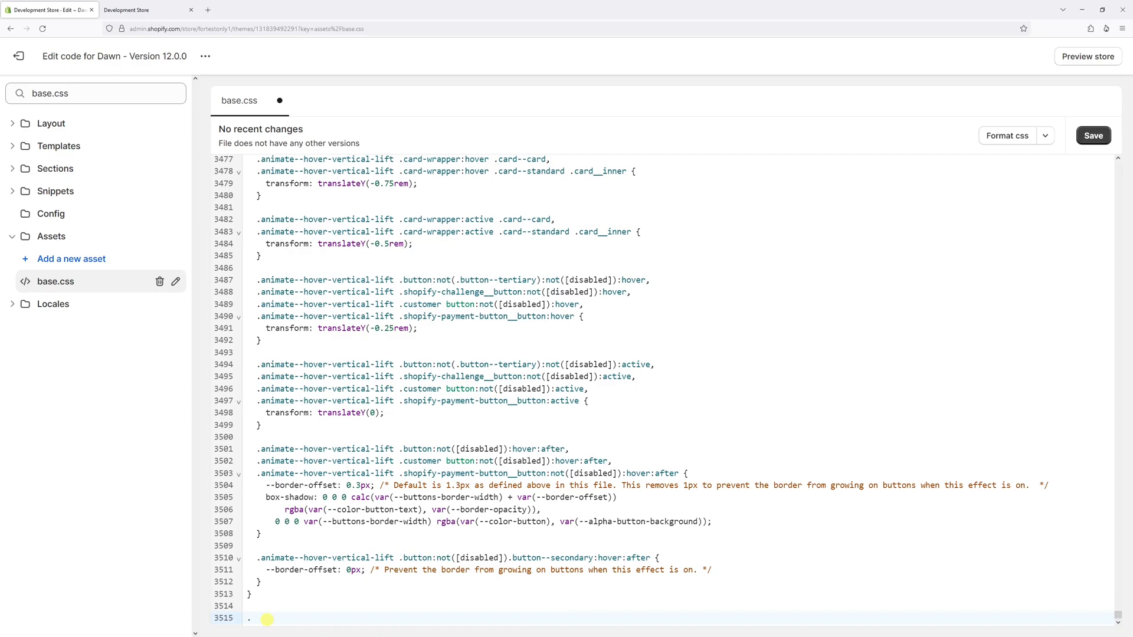
{"action": "type", "text": "header"}
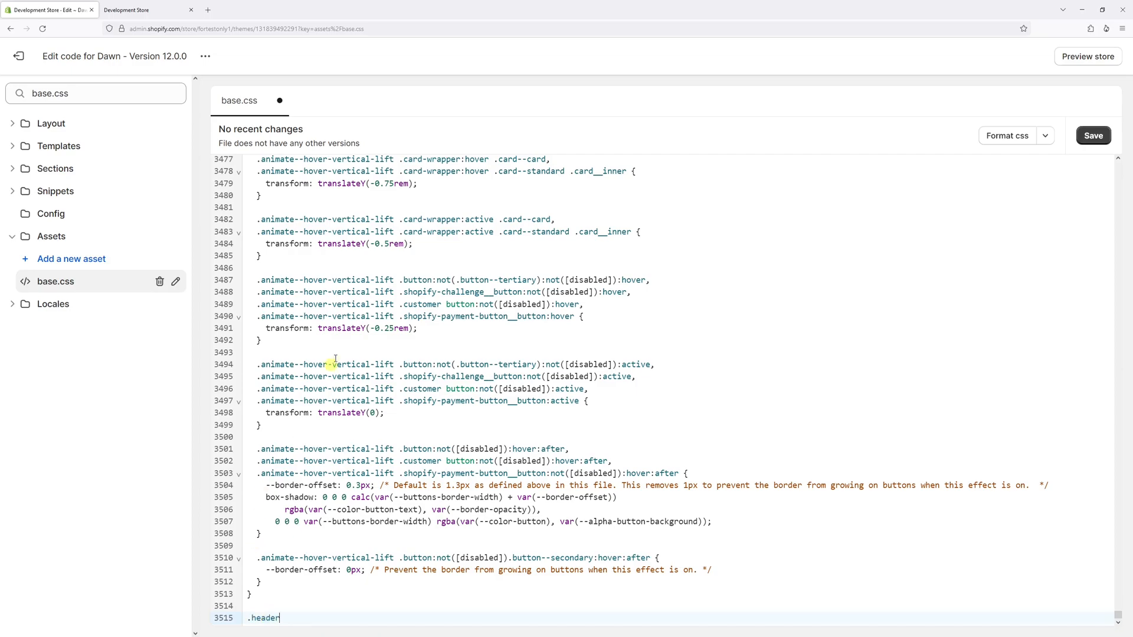
{"action": "type", "text": "__"}
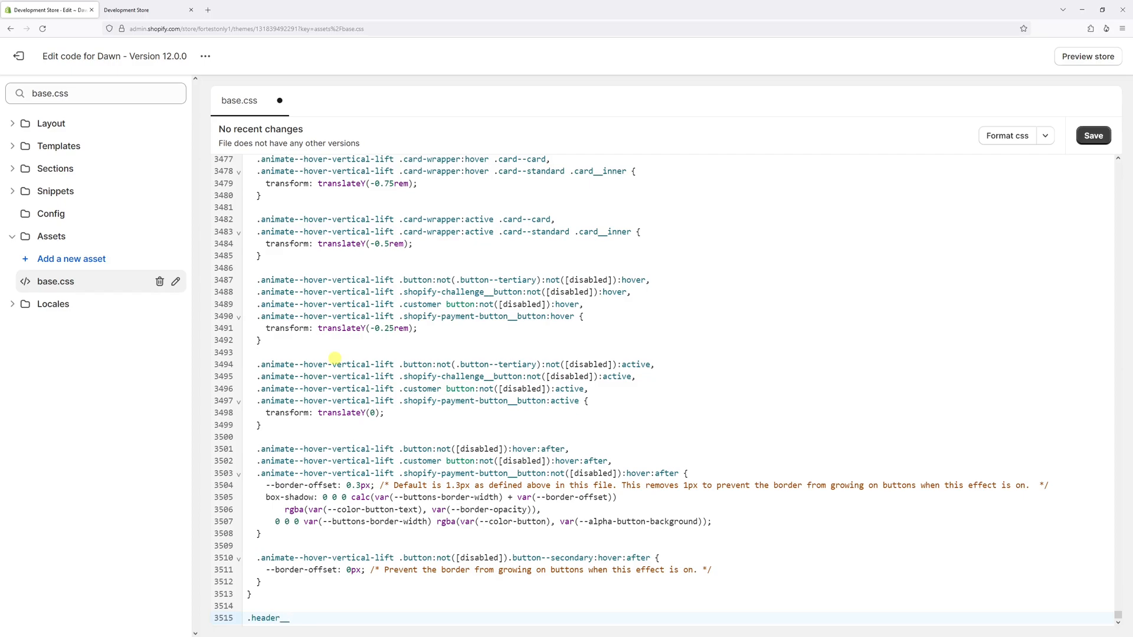
{"action": "type", "text": "icon"}
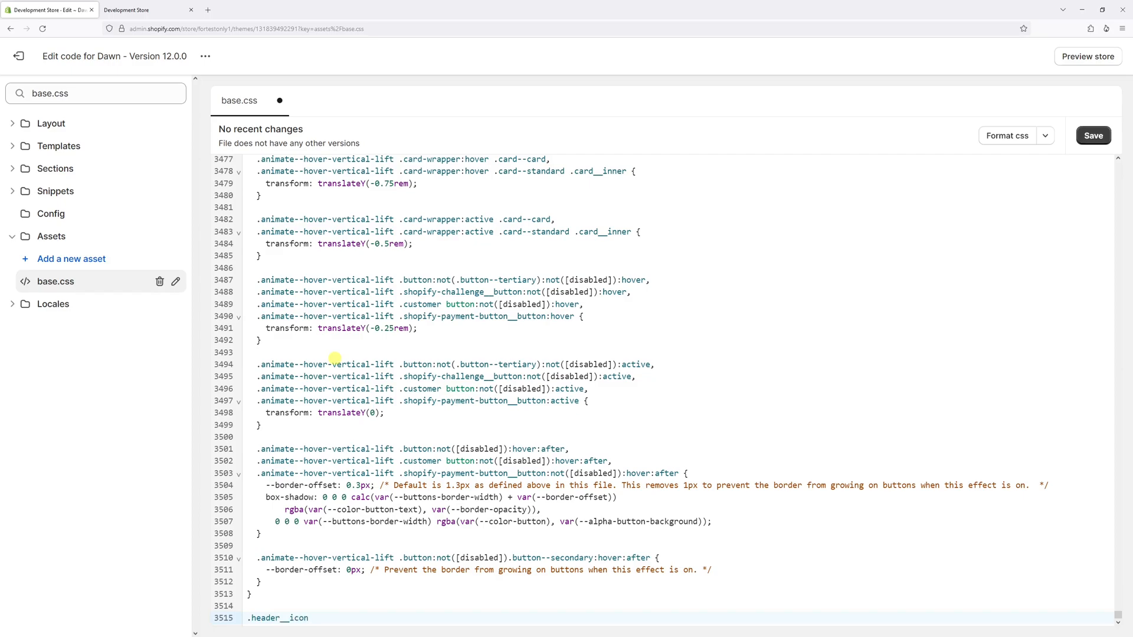
{"action": "type", "text": "--"}
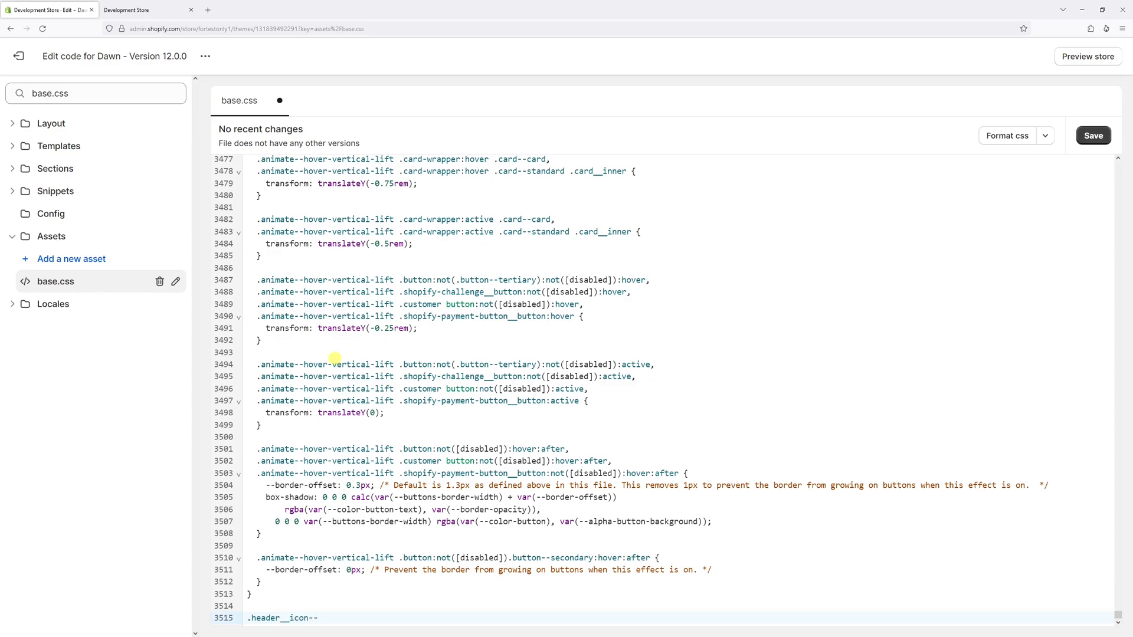
{"action": "type", "text": "search"}
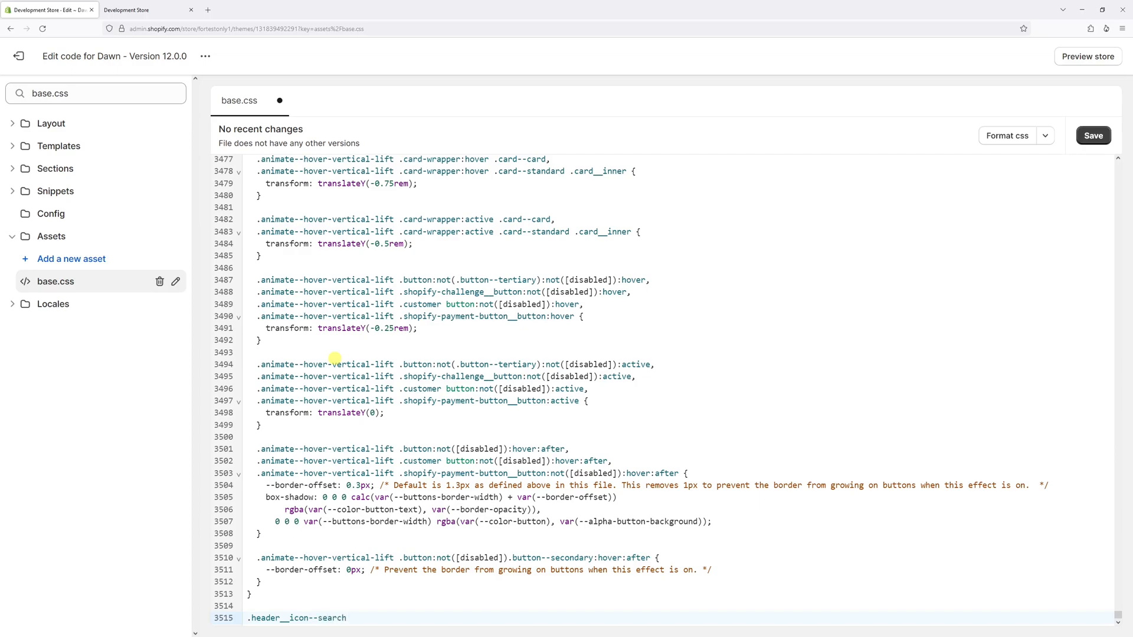
- Fill the rule with display: none and save base.css
{"action": "type", "text": "{"}
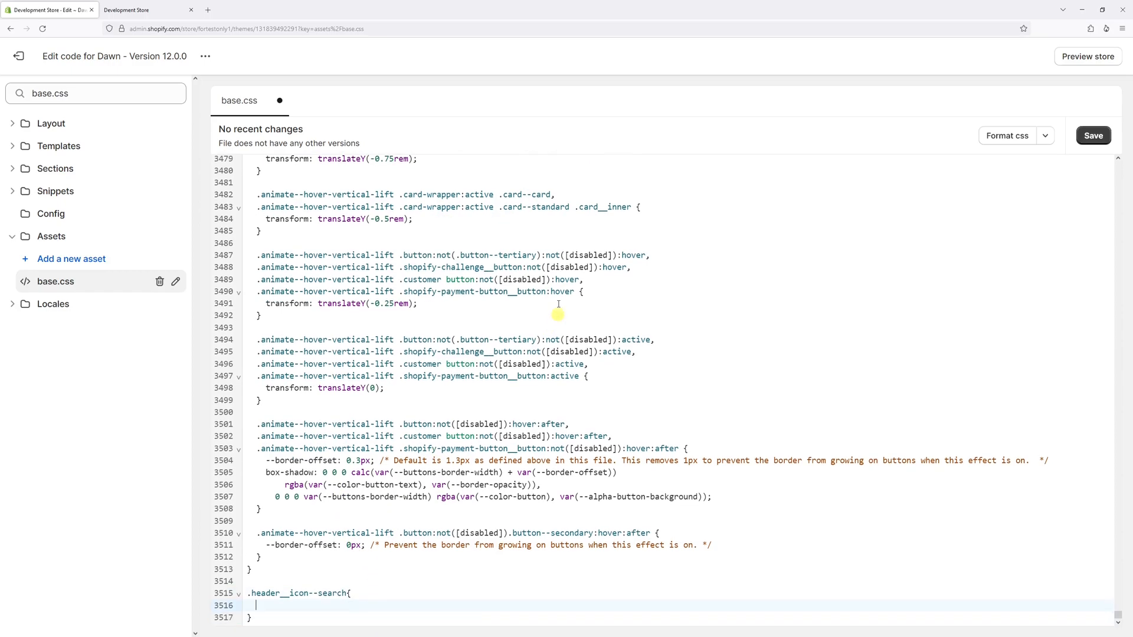
{"action": "type", "text": "display:"}
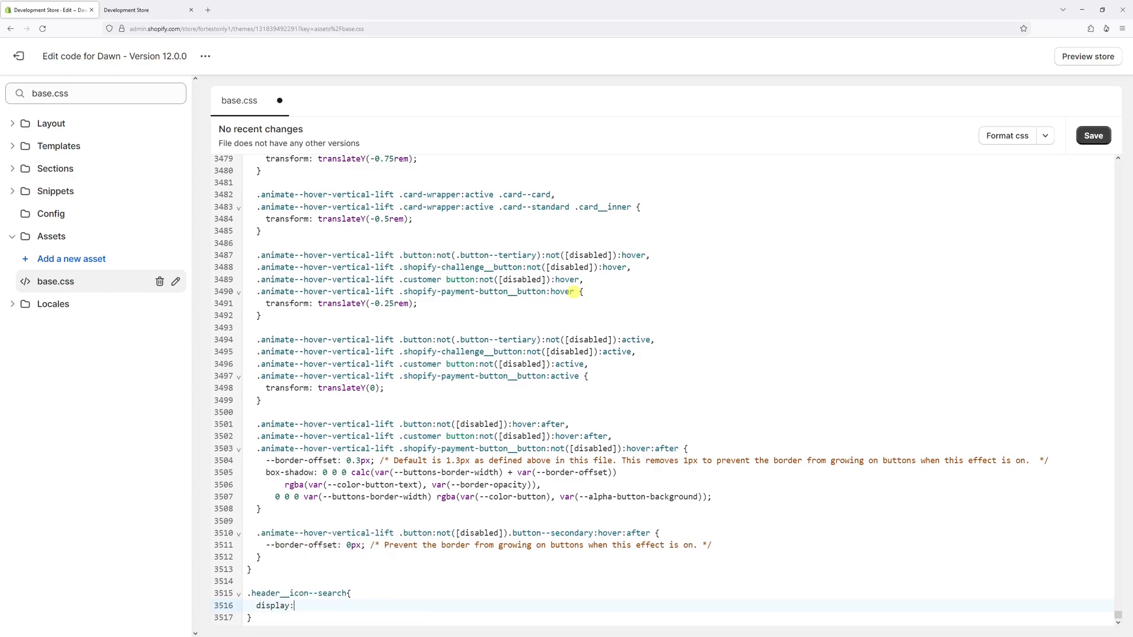
{"action": "type", "text": "none;"}
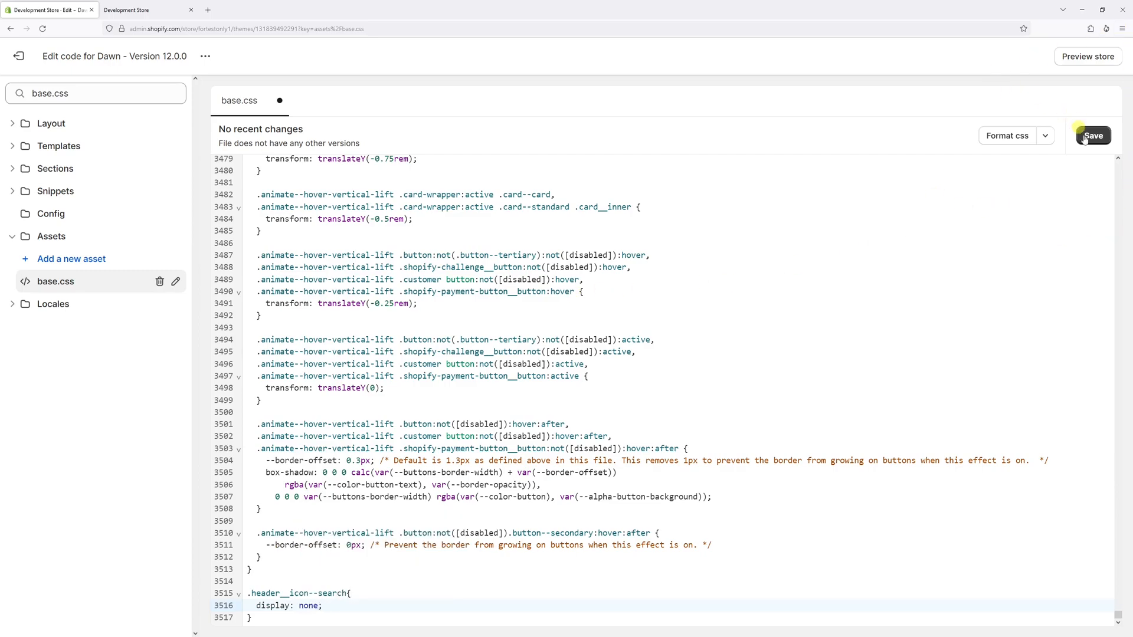
{"action": "left_click", "coordinate": [1093, 135]}
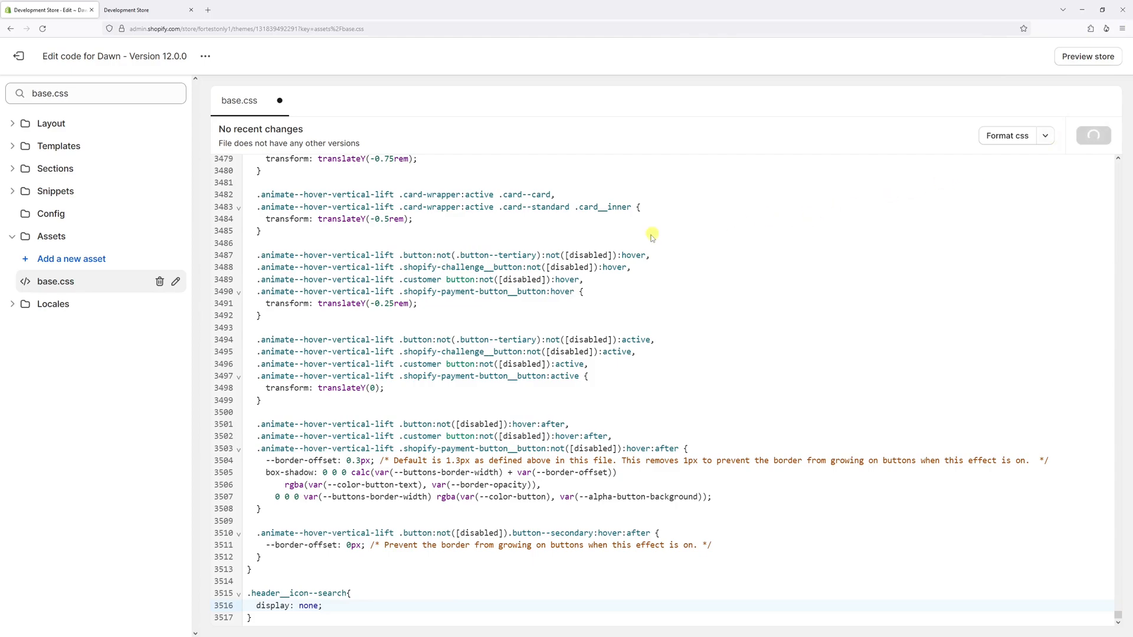
{"action": "left_click", "coordinate": [1093, 135]}
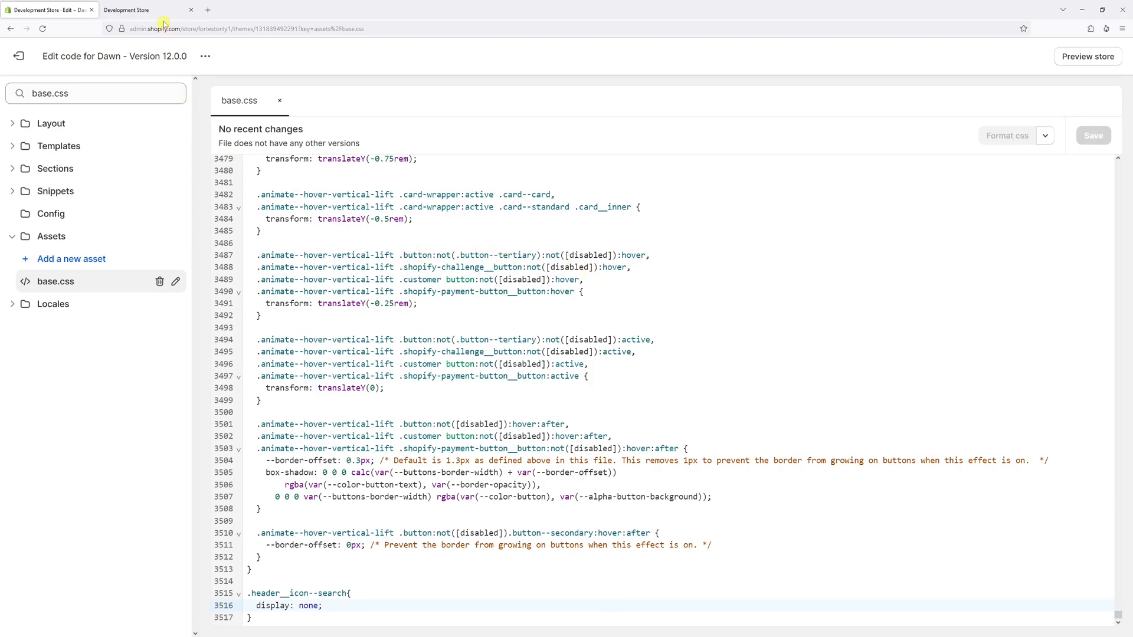
- Reload the Development Store storefront tab to pick up the new CSS rule
{"action": "left_click", "coordinate": [148, 9]}
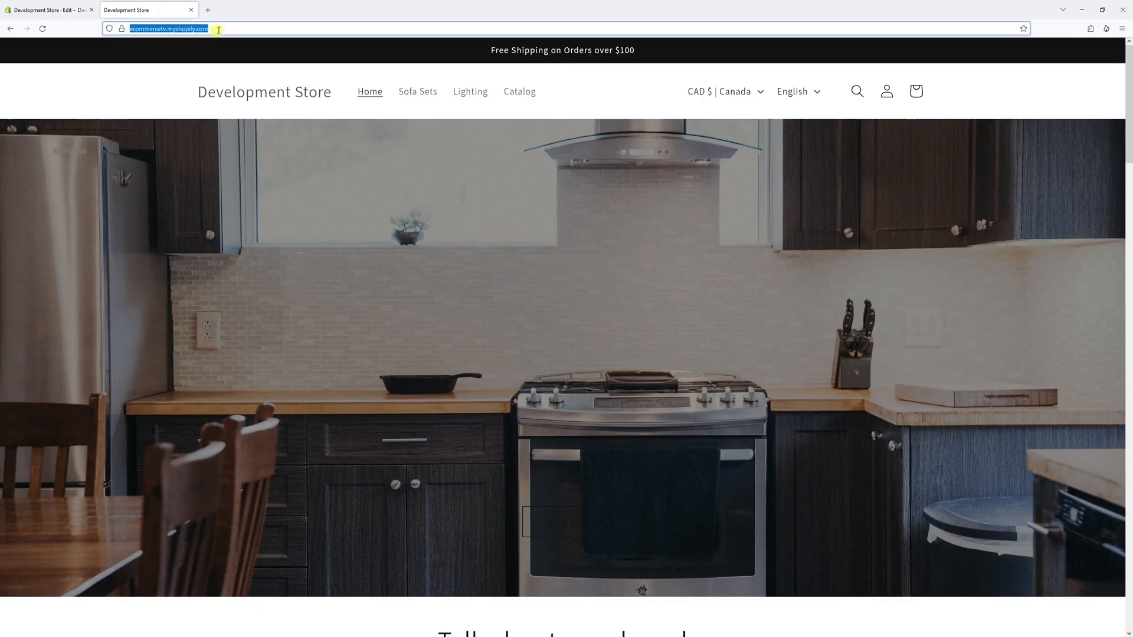
{"action": "key", "text": "Return"}
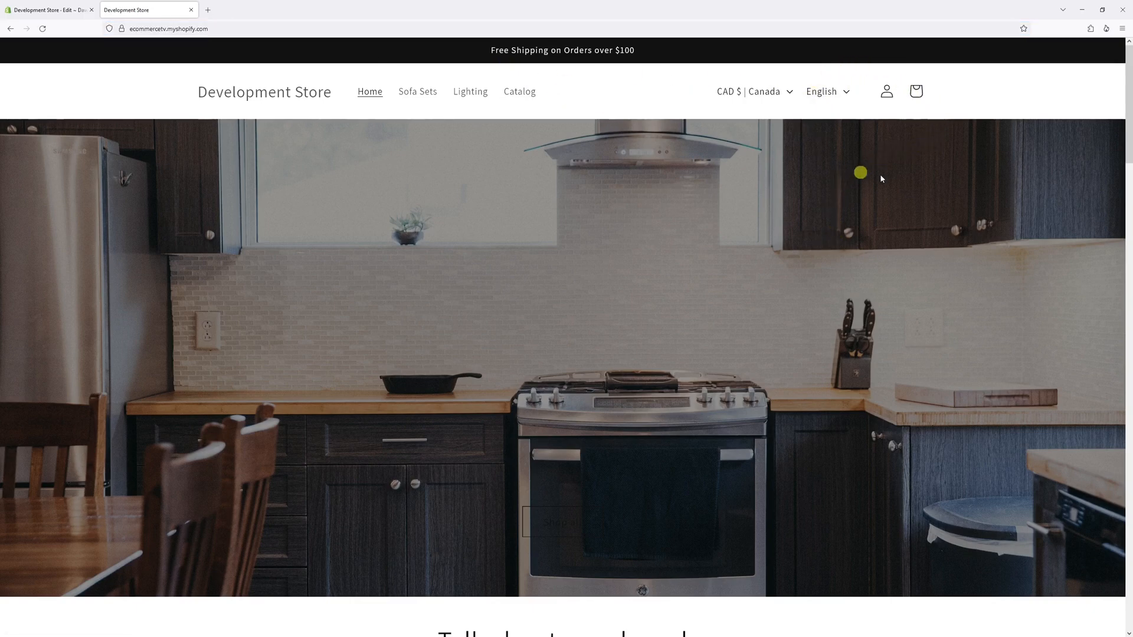
{"action": "mouse_move", "coordinate": [1001, 107]}
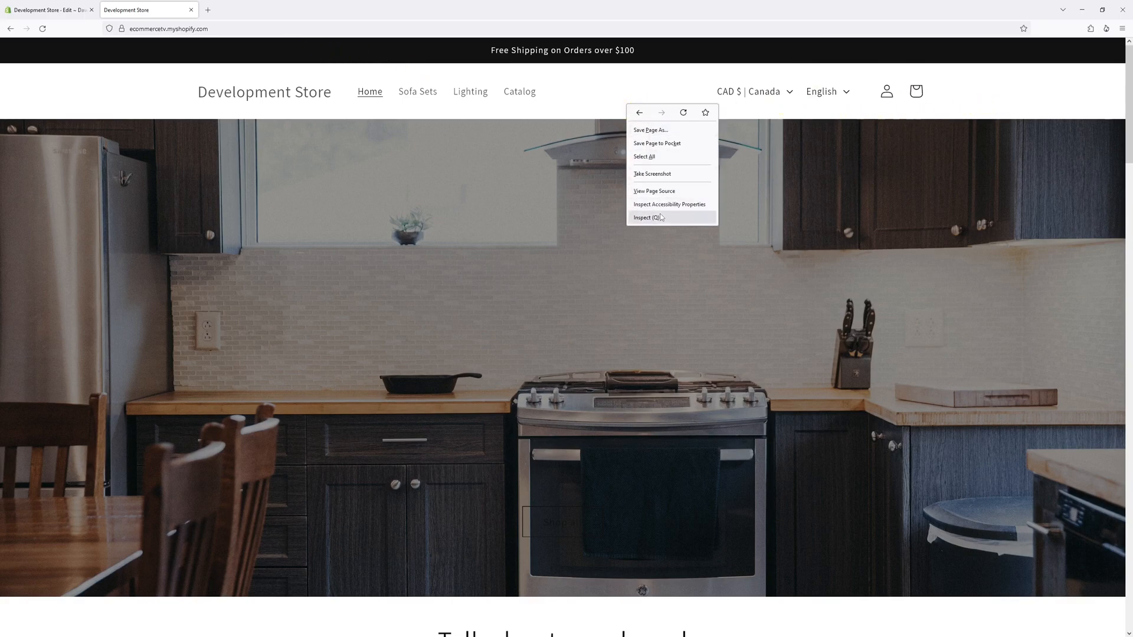
- Inspect the storefront in responsive design mode at iPhone, then iPad, screen sizes
{"action": "left_click", "coordinate": [647, 217]}
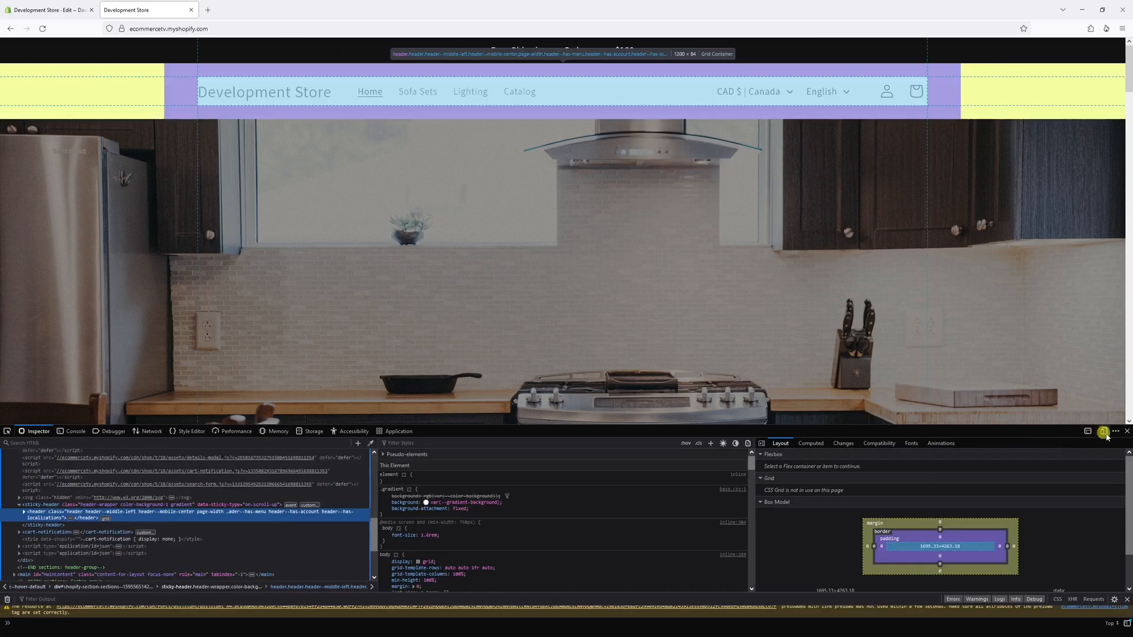
{"action": "left_click", "coordinate": [1106, 431]}
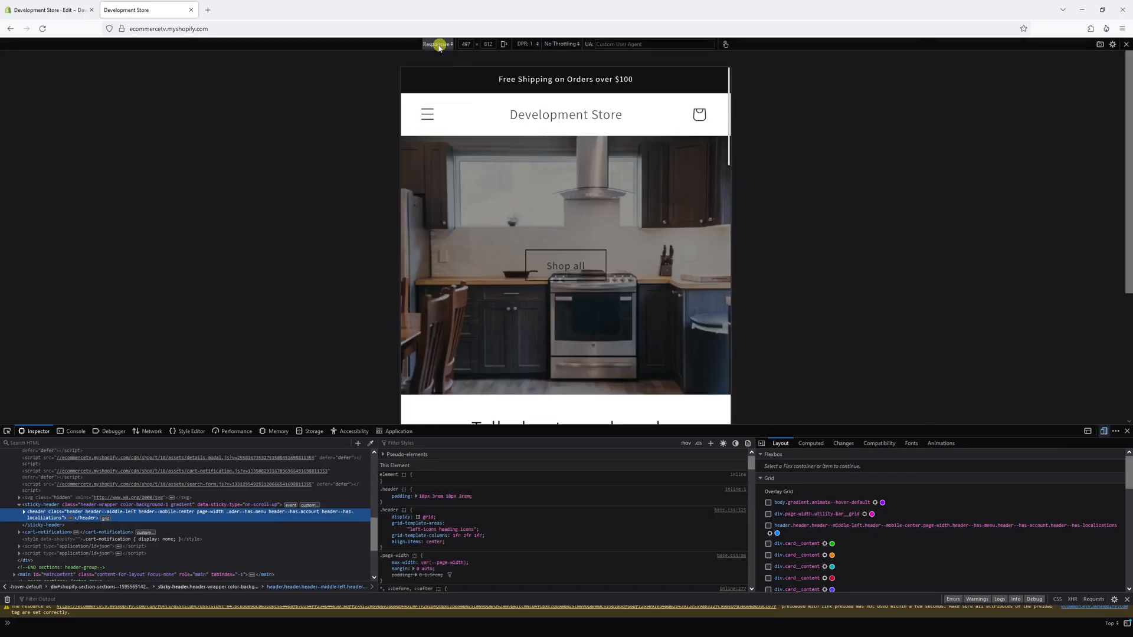
{"action": "mouse_move", "coordinate": [465, 160]}
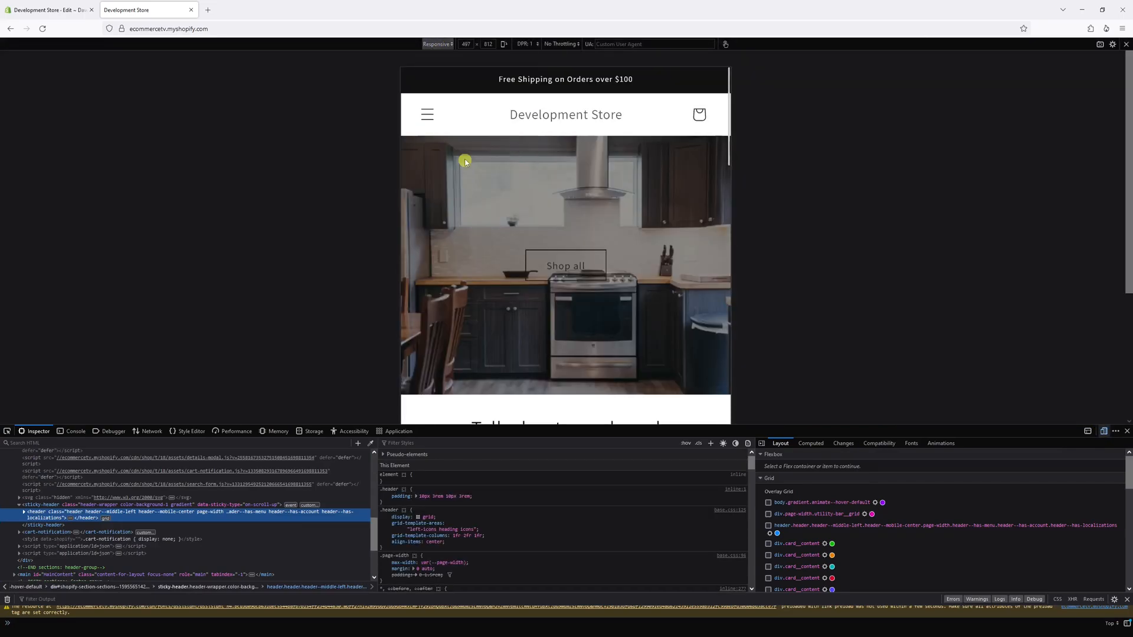
{"action": "left_click", "coordinate": [437, 44]}
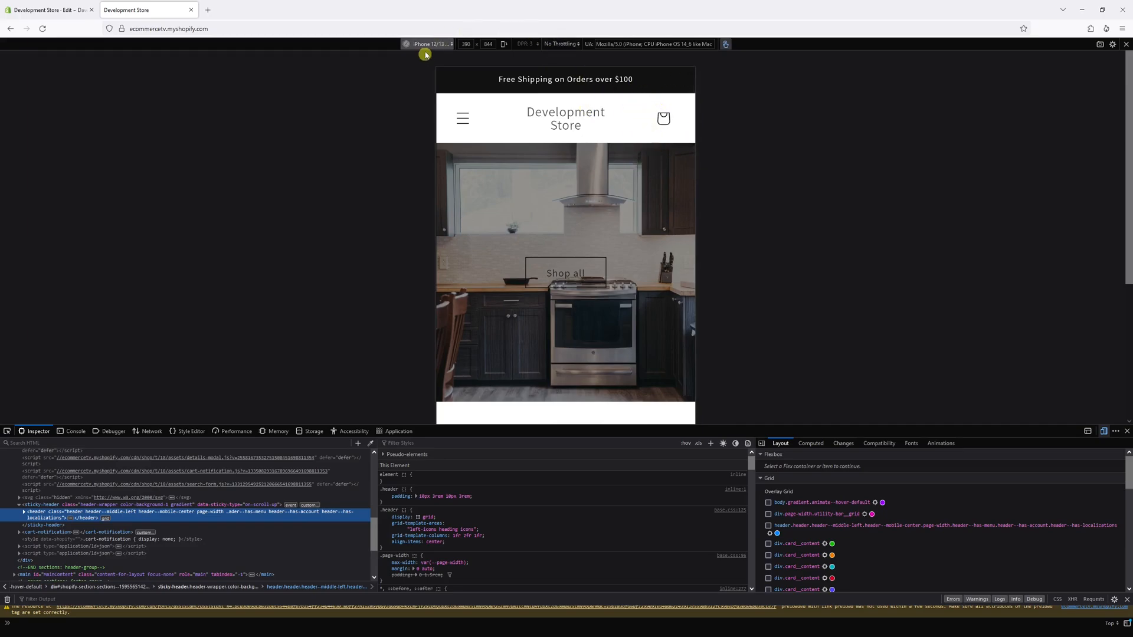
{"action": "left_click", "coordinate": [427, 44]}
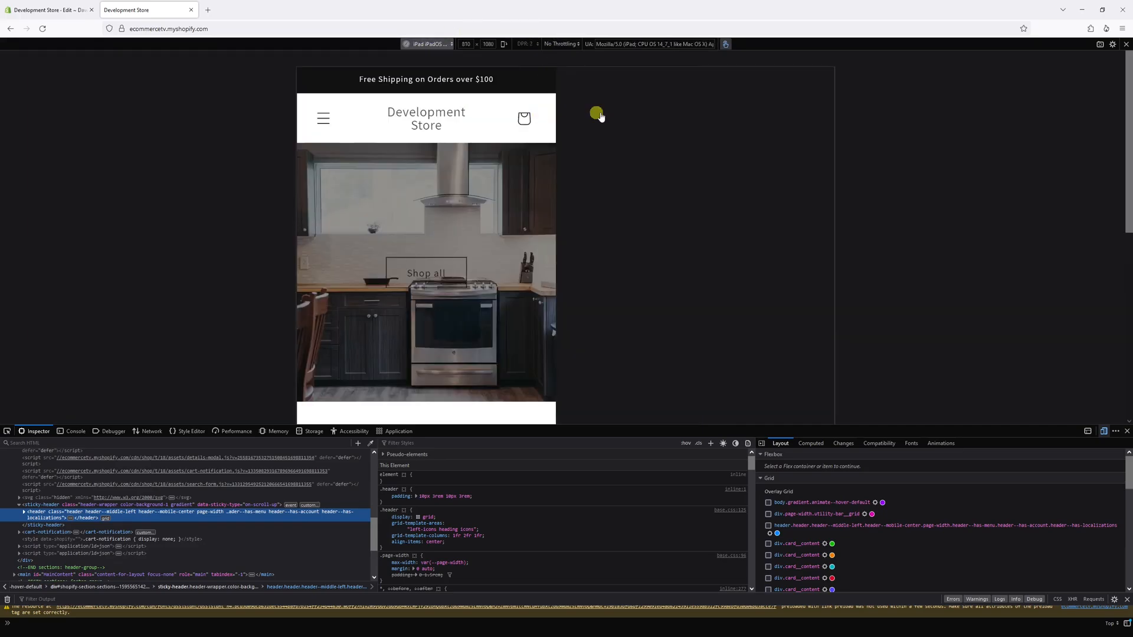